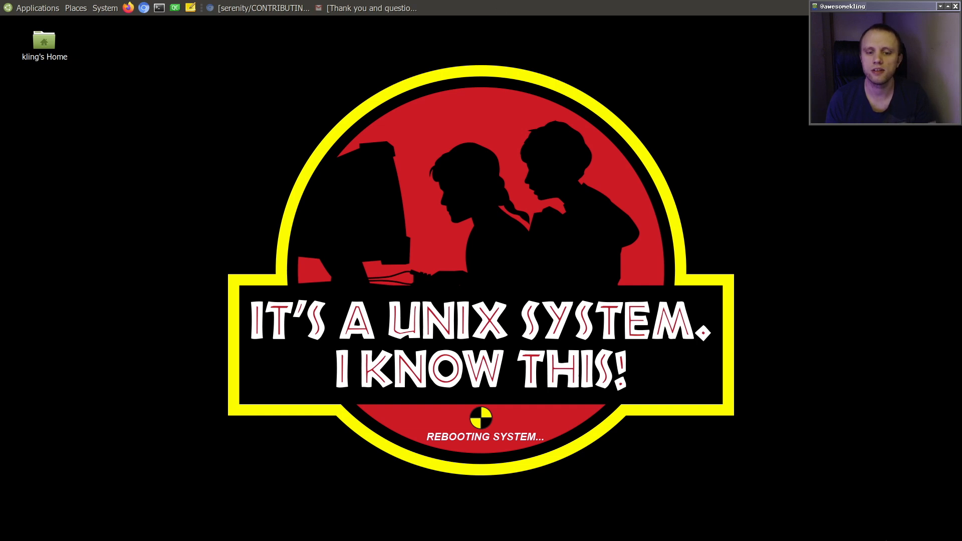
Step: Bring the viewer's email about Serenity videos and programming style to the front
click(371, 8)
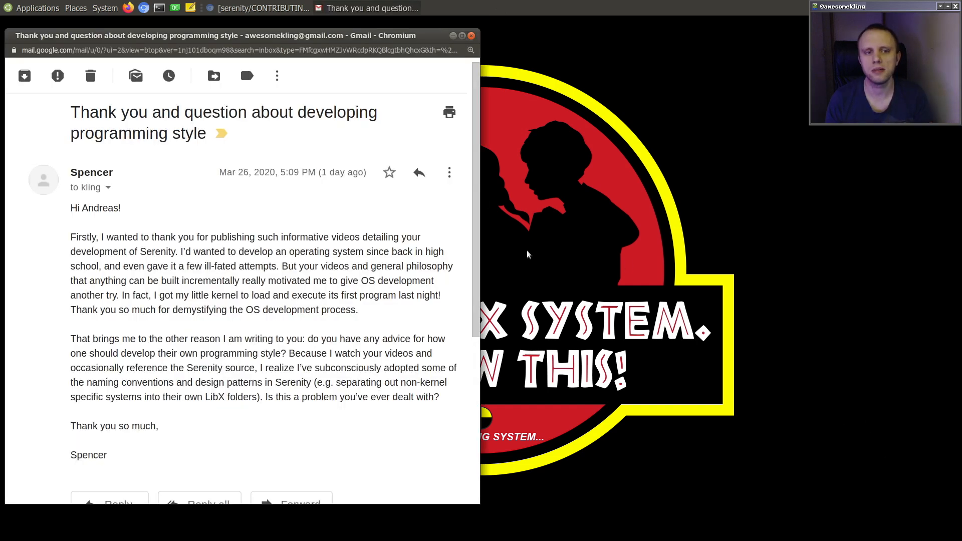
mouse_move(377, 480)
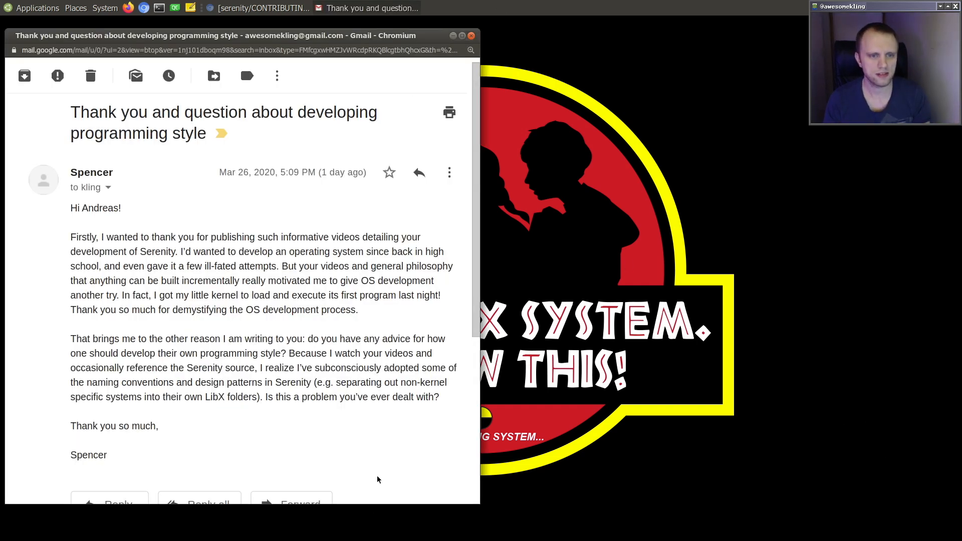
mouse_move(370, 465)
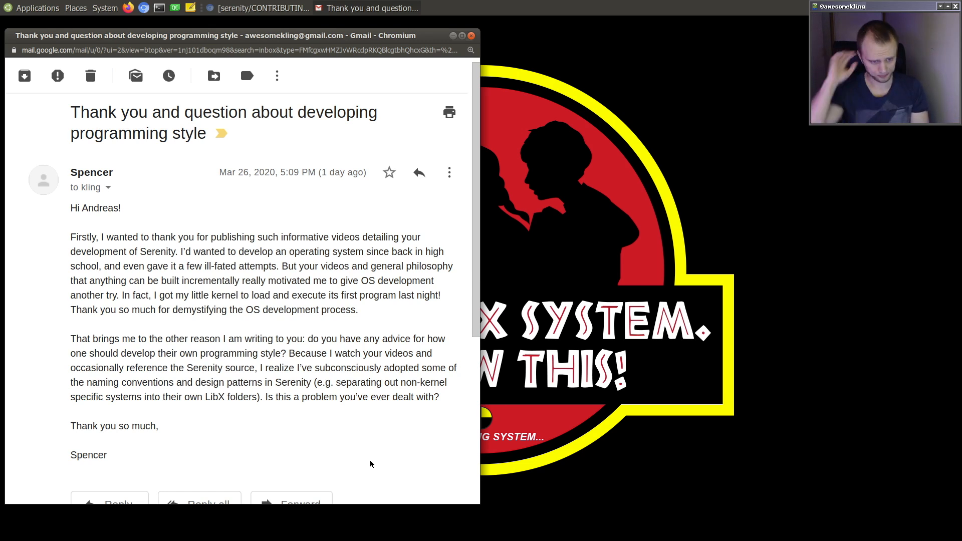
mouse_move(266, 355)
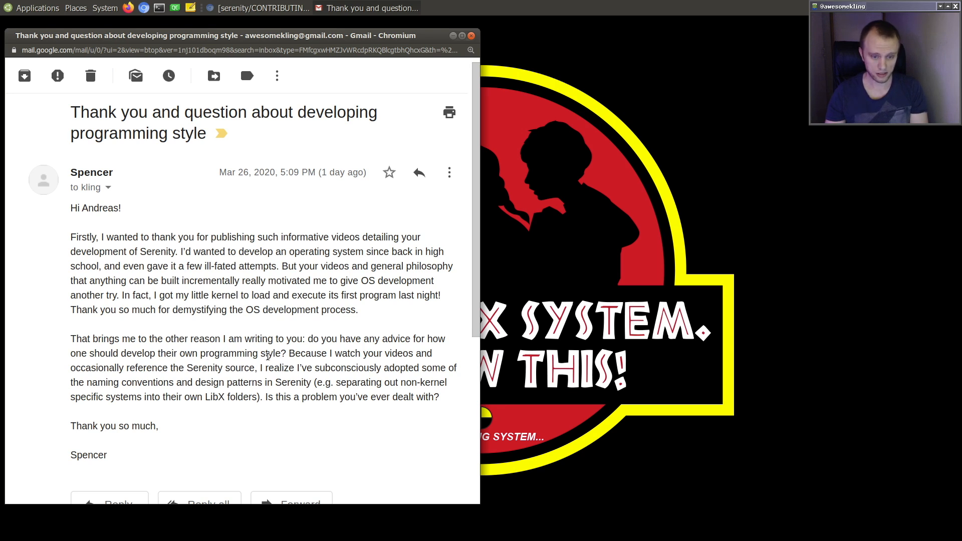
mouse_move(288, 417)
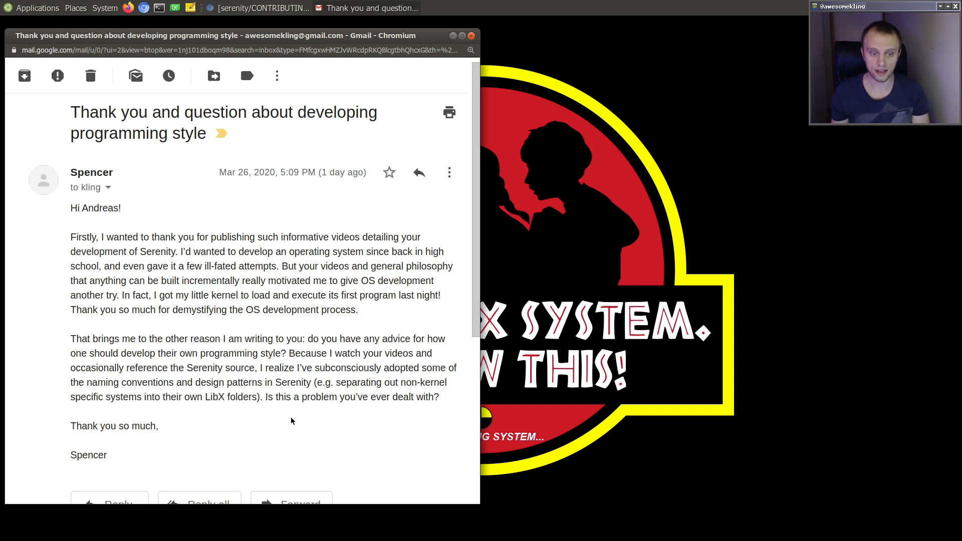
mouse_move(363, 290)
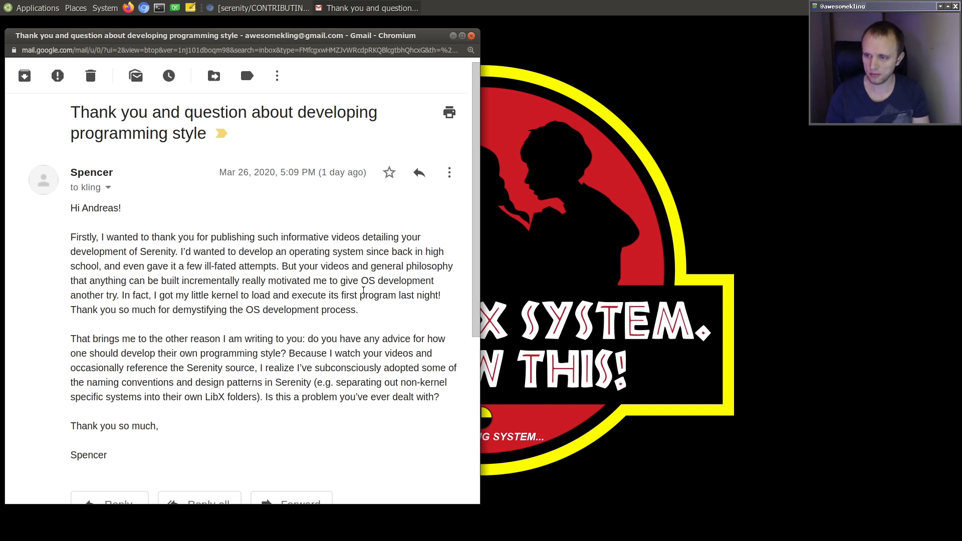
mouse_move(459, 298)
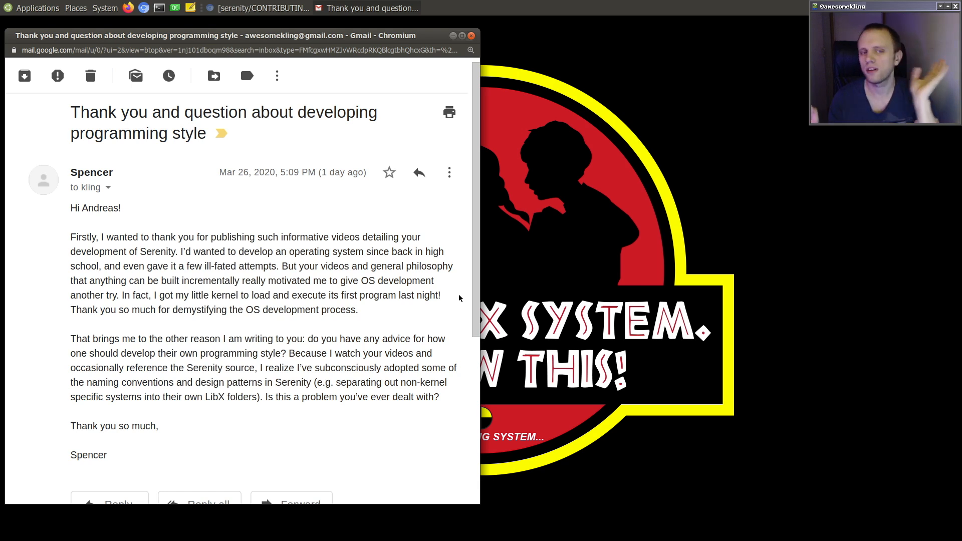
mouse_move(351, 335)
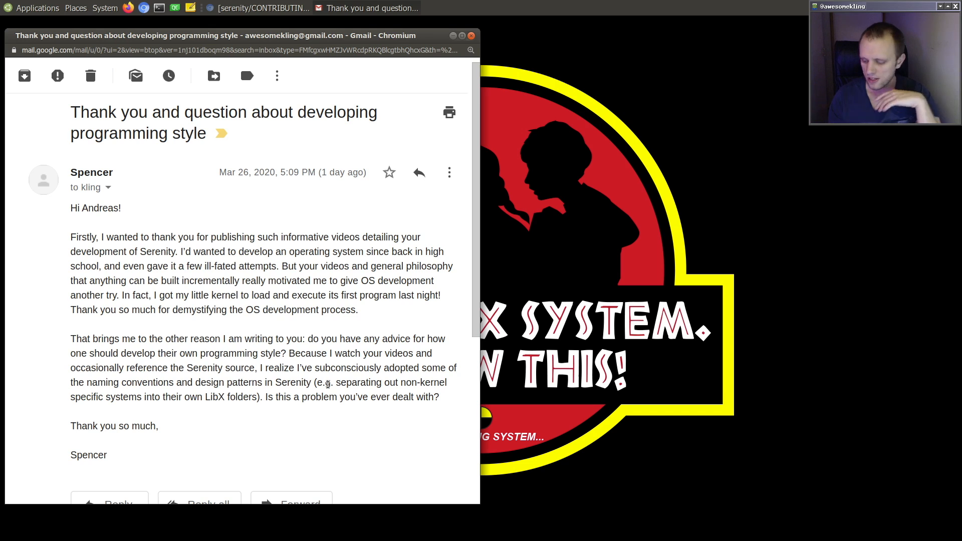
mouse_move(339, 440)
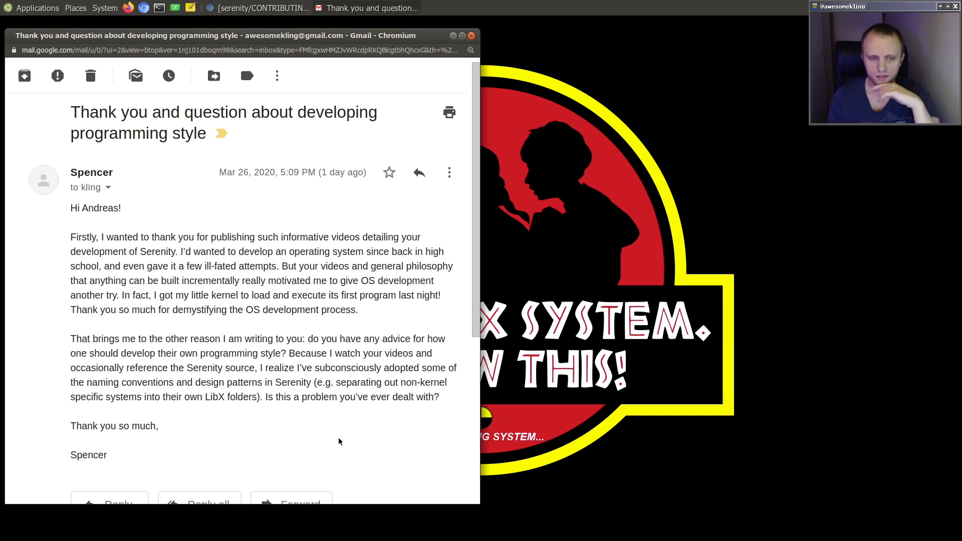
mouse_move(295, 366)
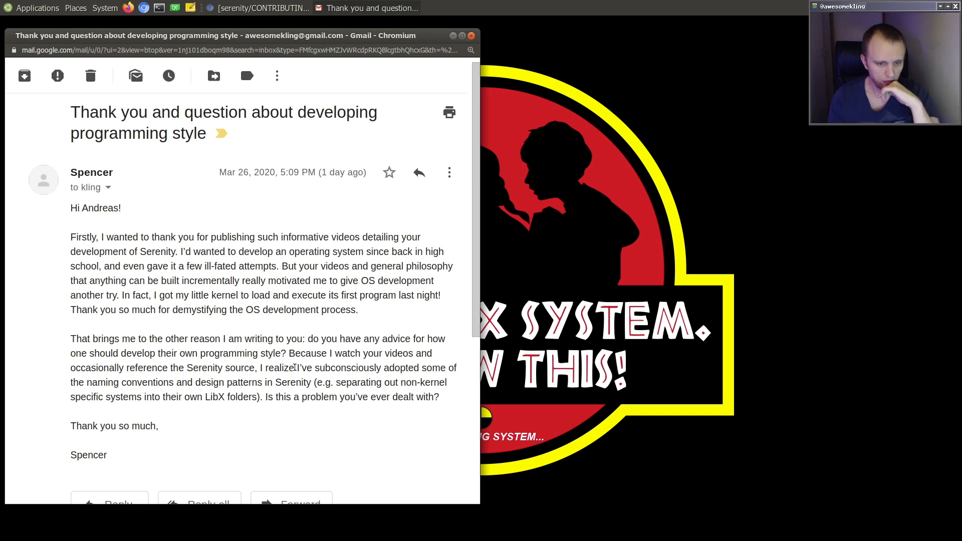
double_click(102, 382)
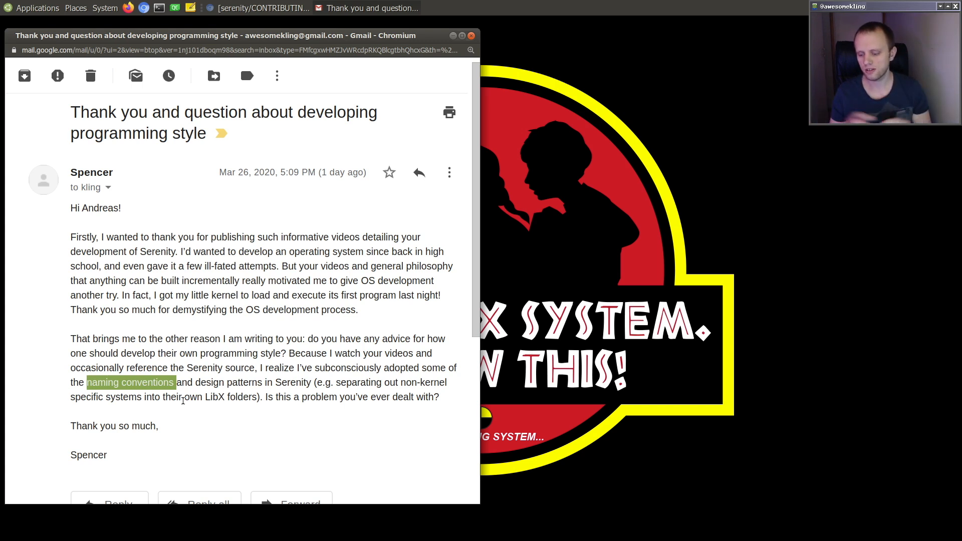
mouse_move(214, 395)
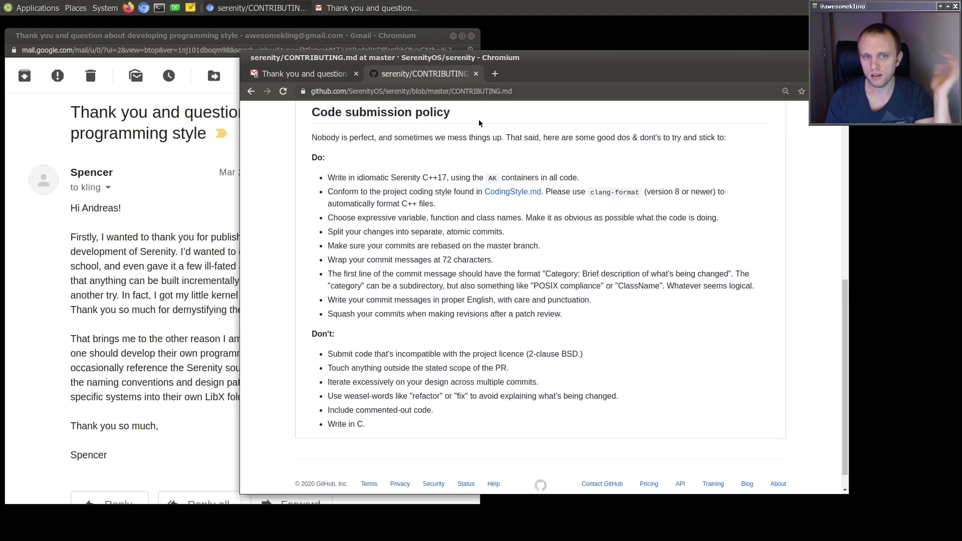
mouse_move(285, 213)
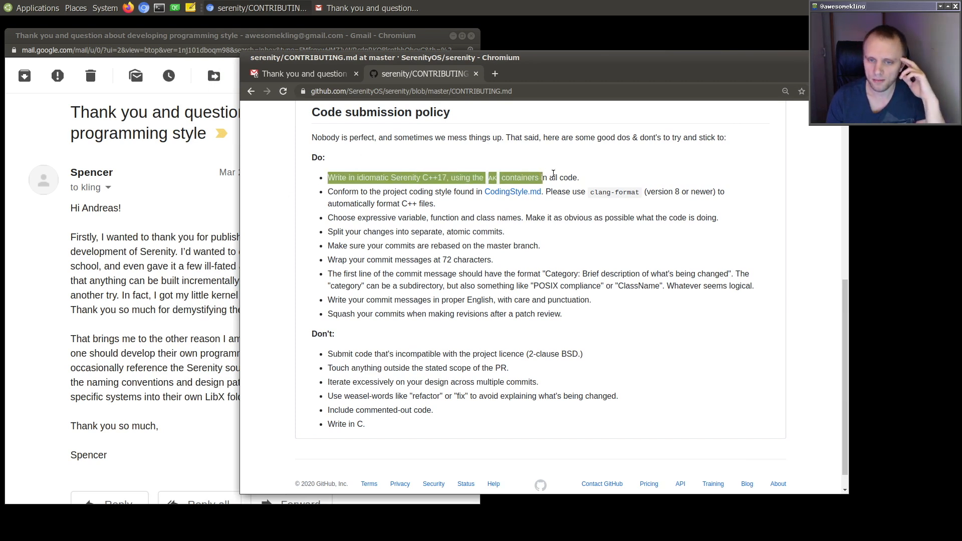
click(351, 182)
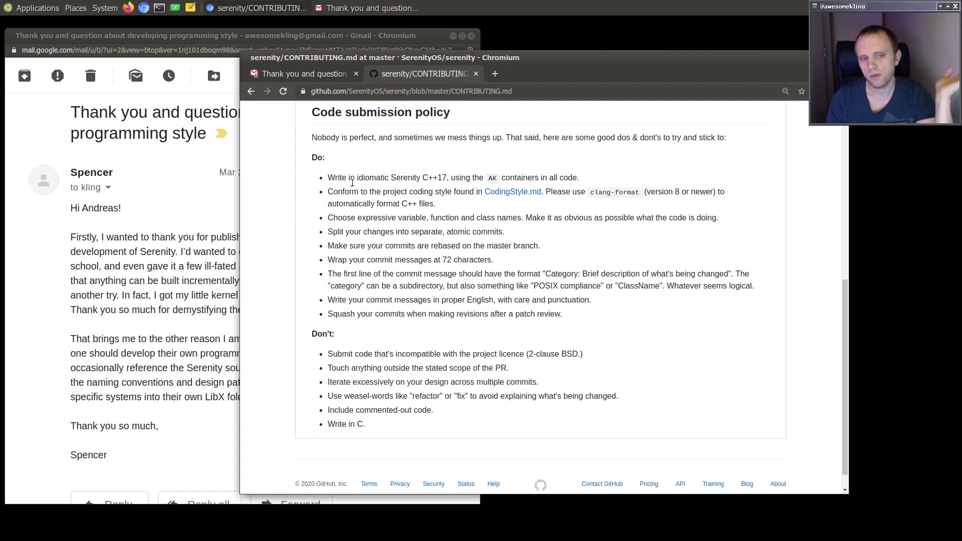
double_click(318, 157)
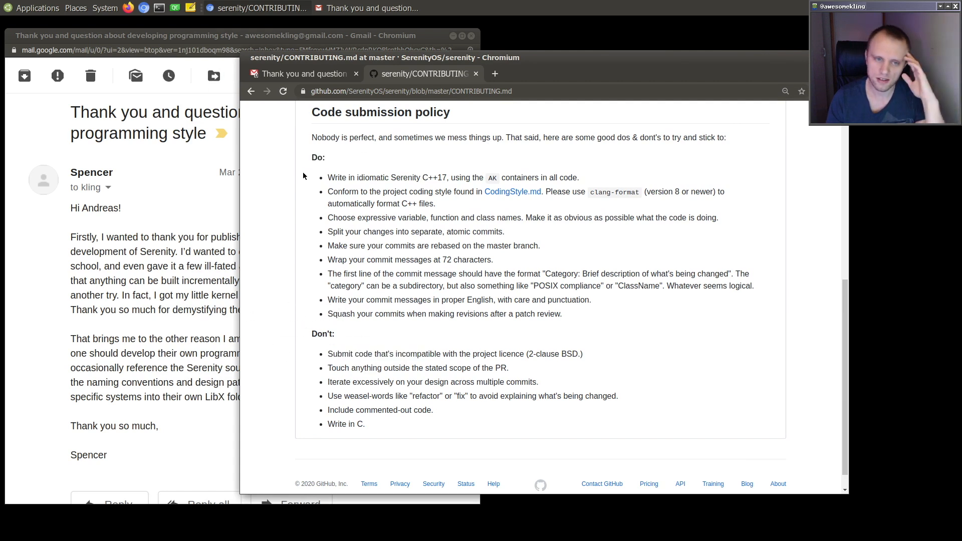
mouse_move(598, 181)
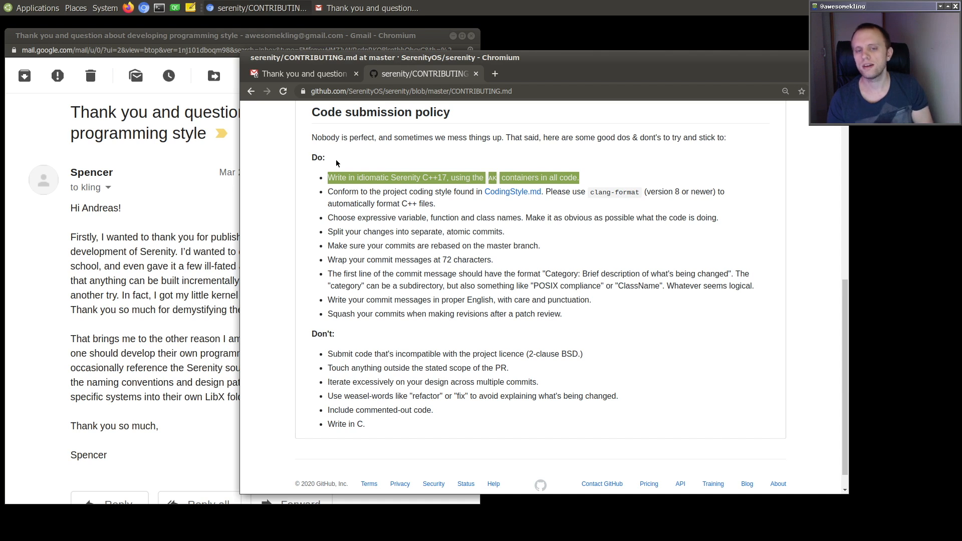
click(325, 181)
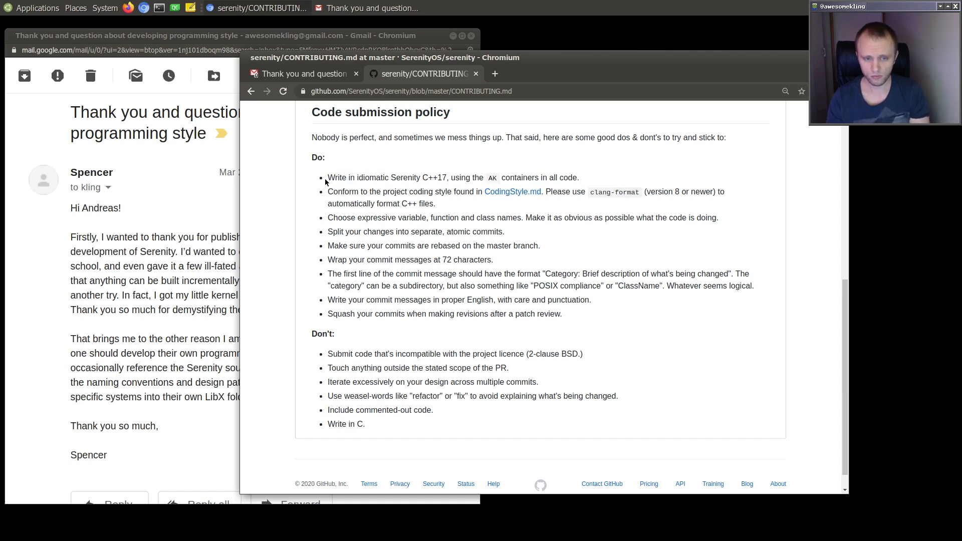
mouse_move(587, 177)
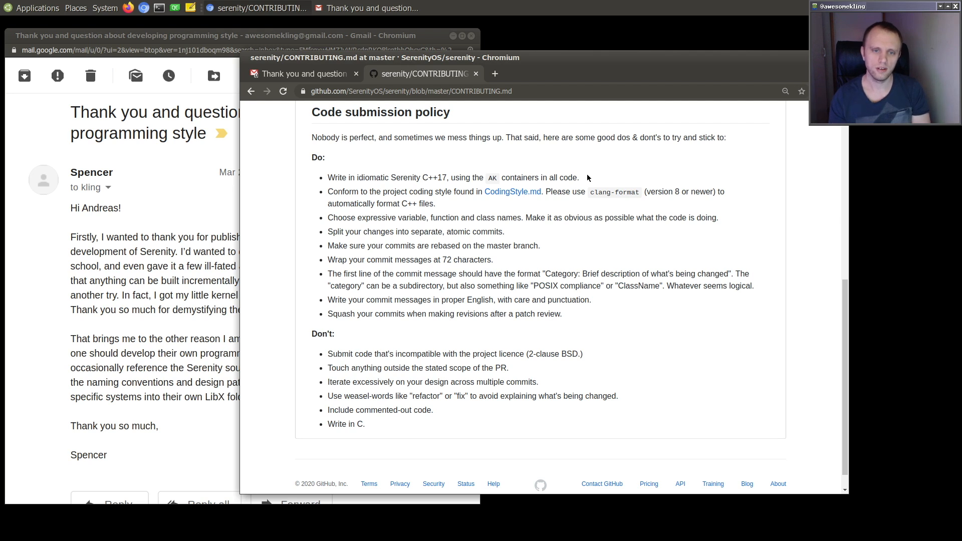
mouse_move(335, 179)
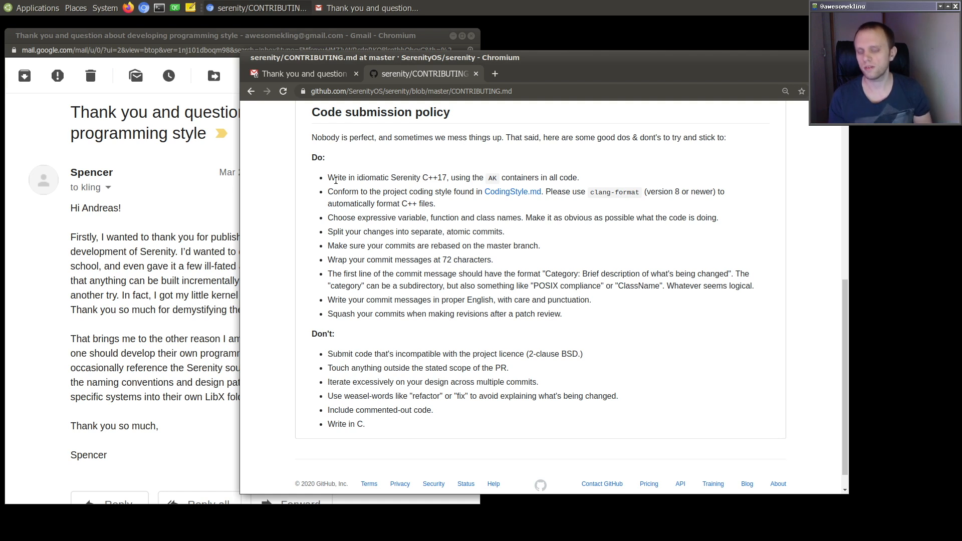
mouse_move(319, 180)
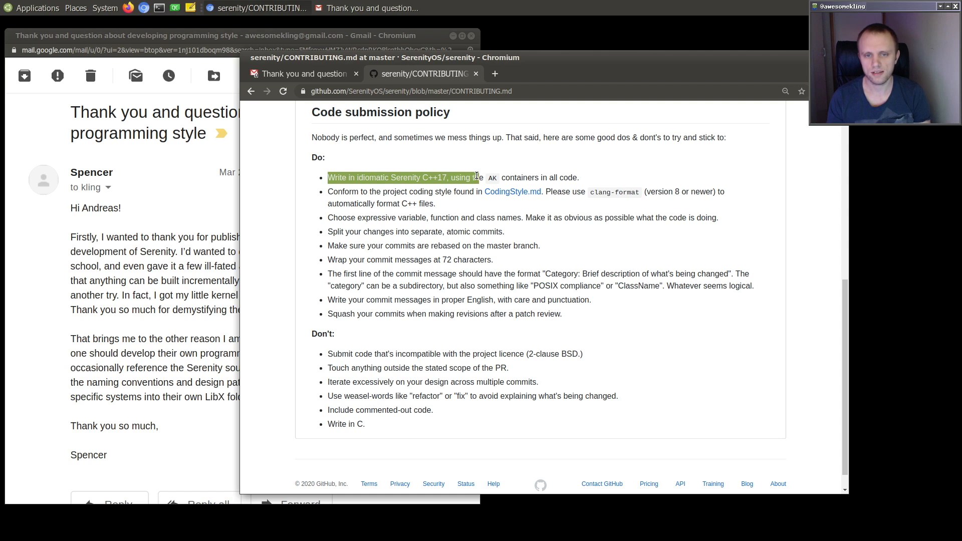
click(418, 178)
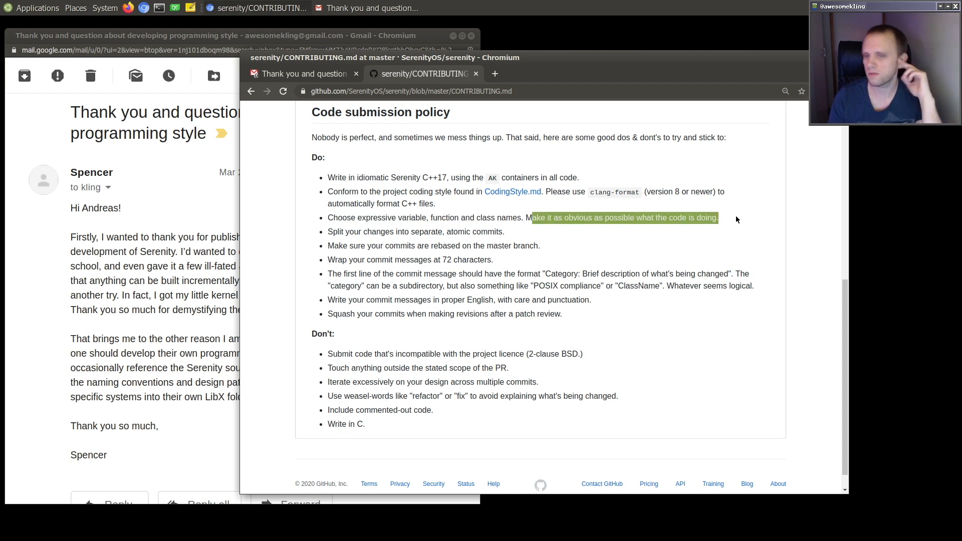
click(736, 218)
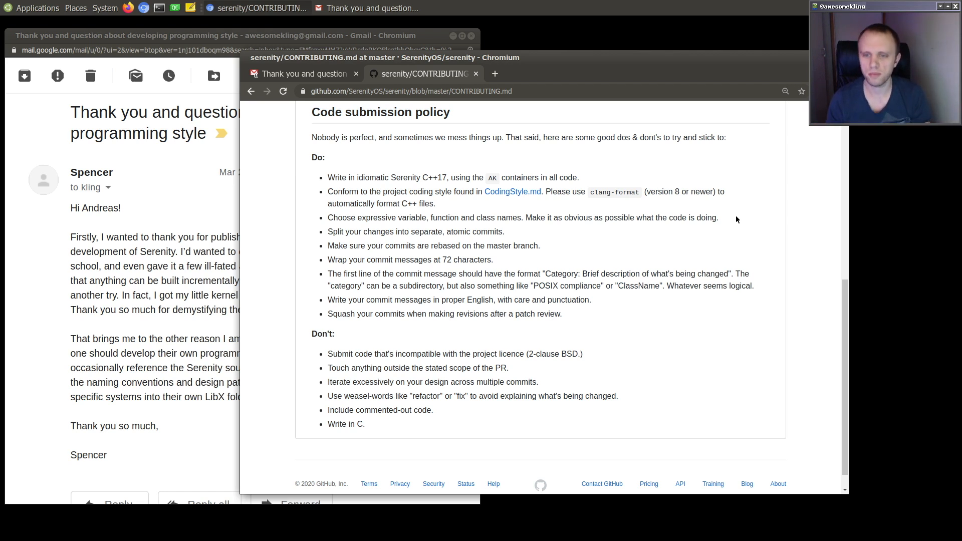
mouse_move(308, 215)
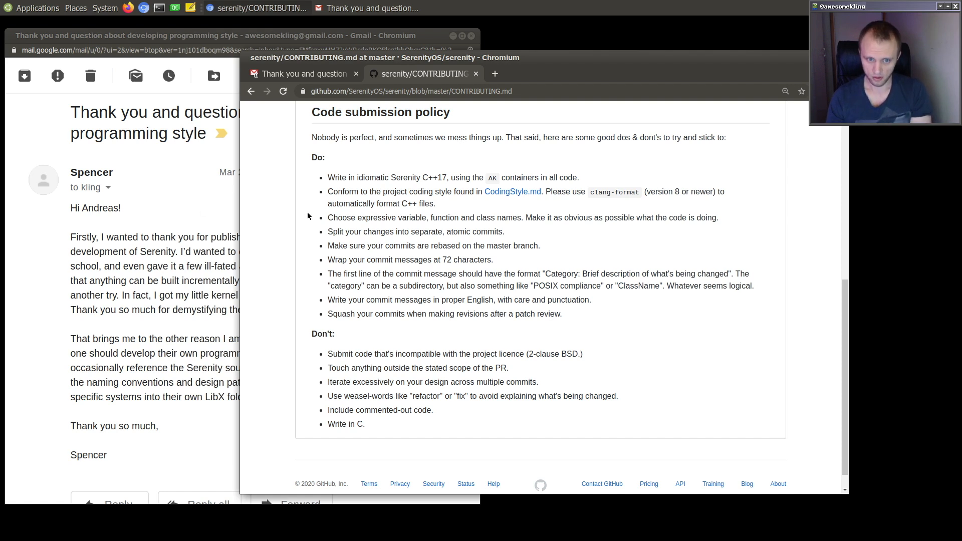
mouse_move(324, 217)
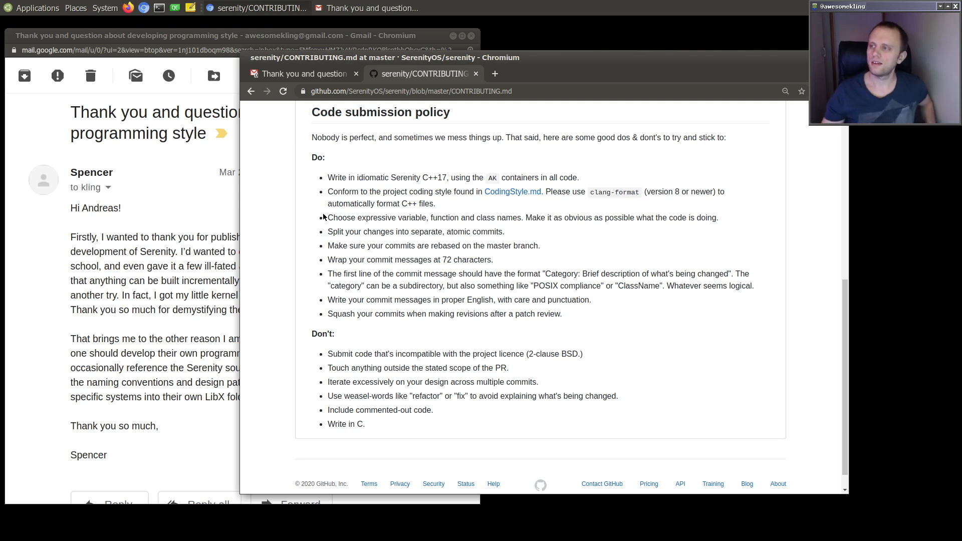
mouse_move(350, 227)
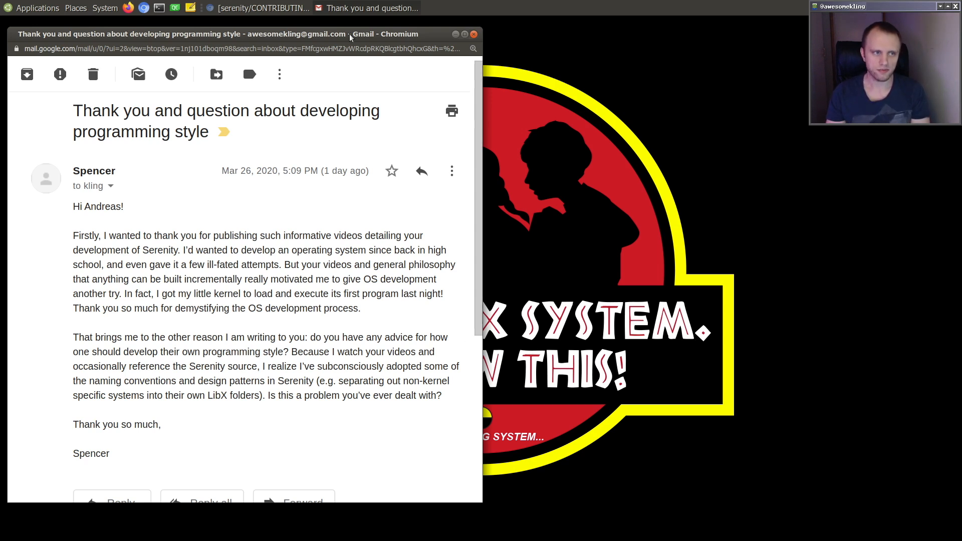
mouse_move(629, 451)
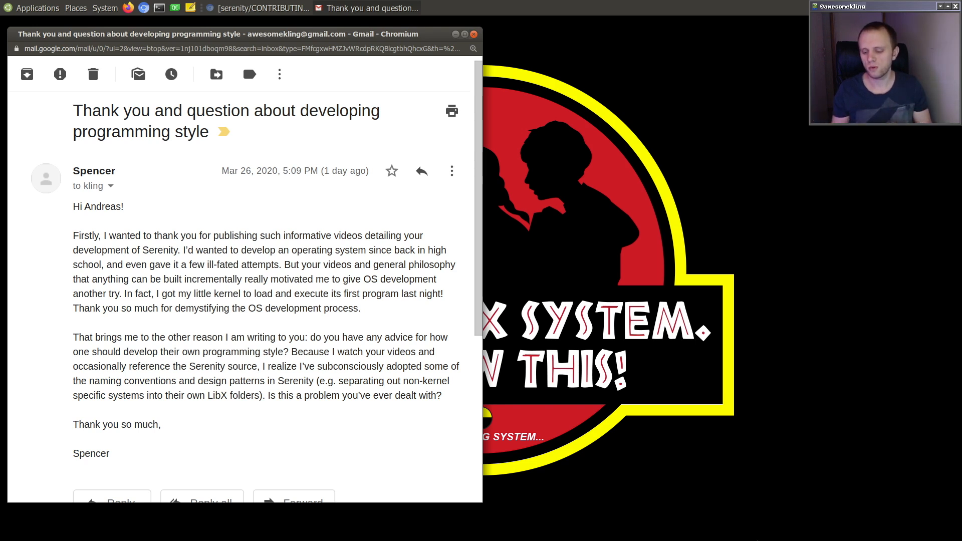
mouse_move(540, 477)
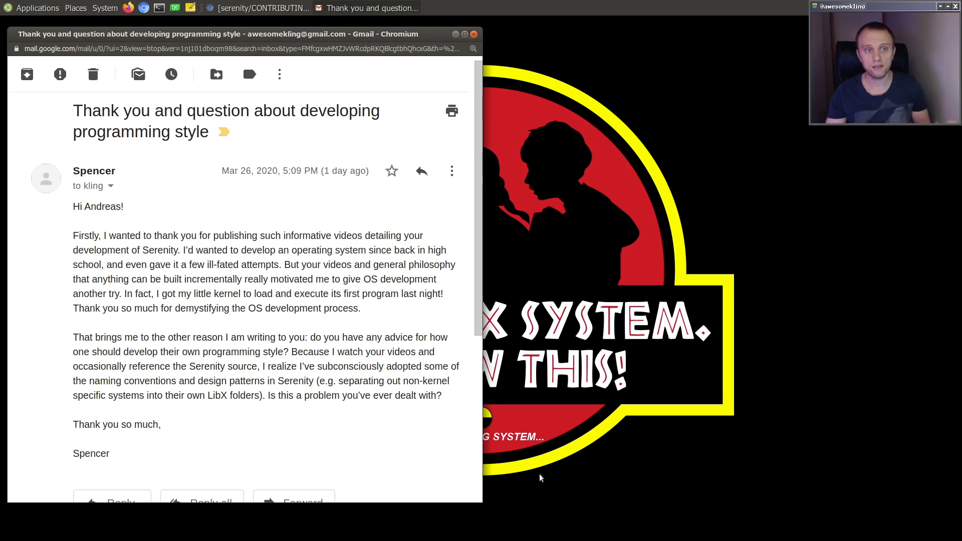
mouse_move(391, 316)
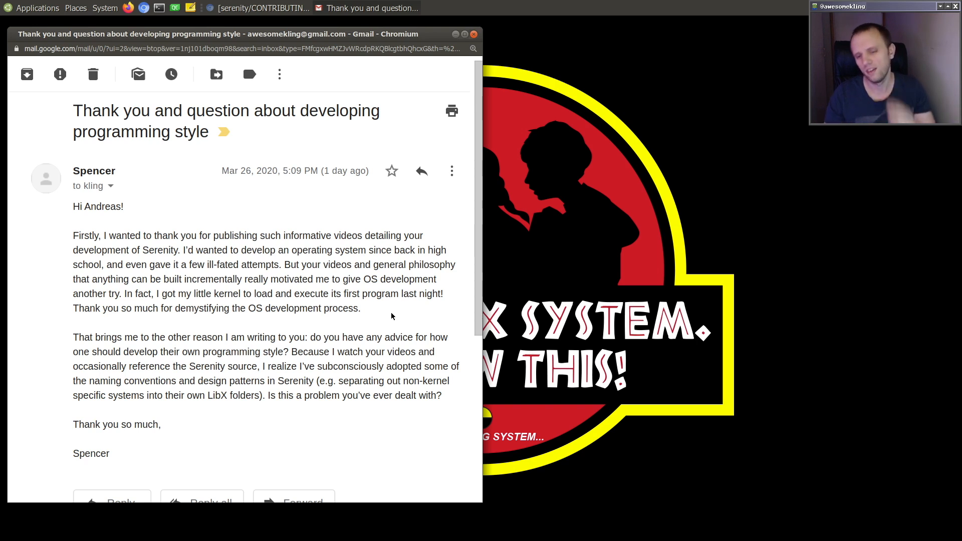
mouse_move(439, 289)
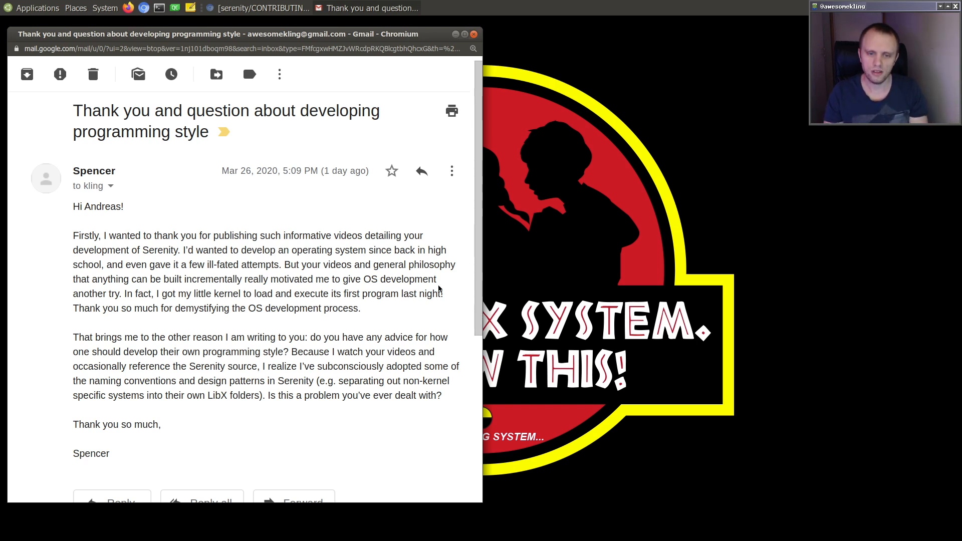
mouse_move(432, 322)
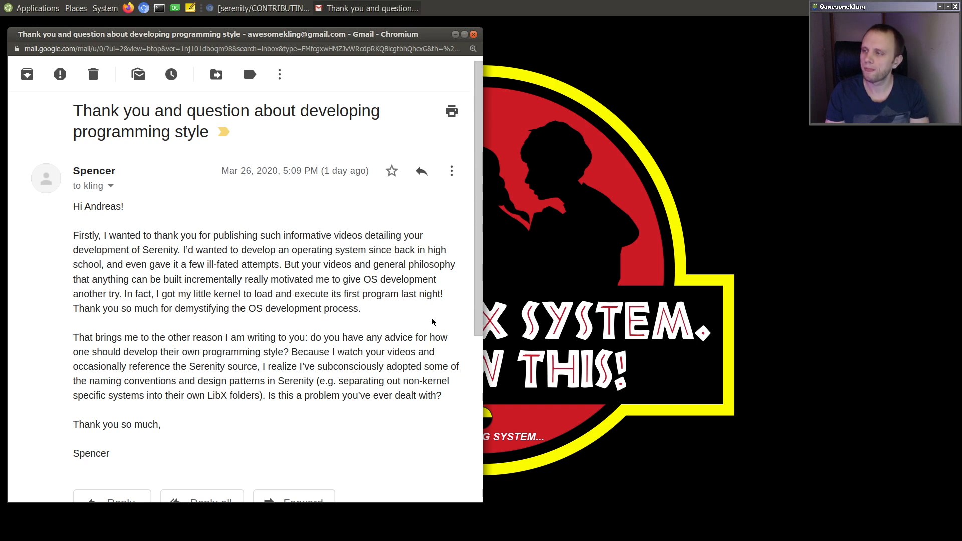
mouse_move(425, 316)
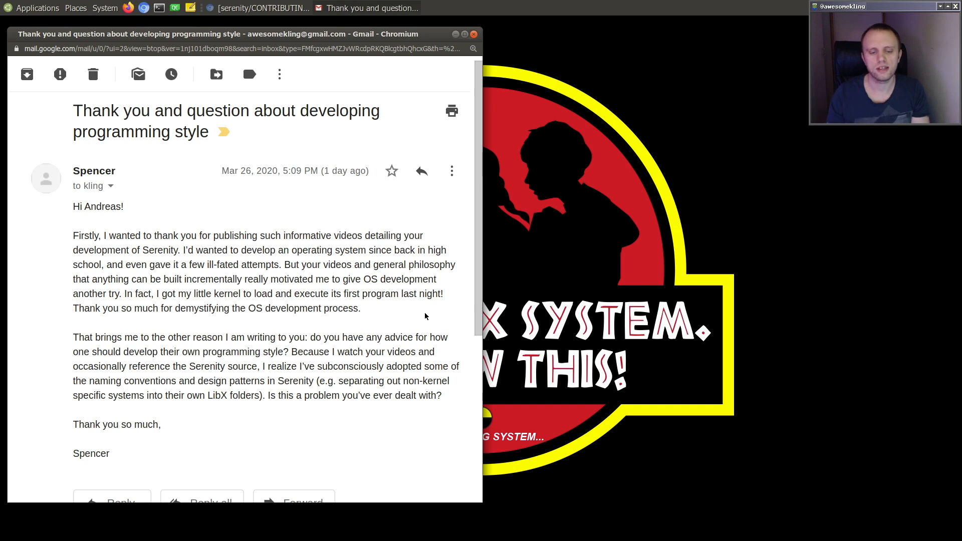
mouse_move(381, 418)
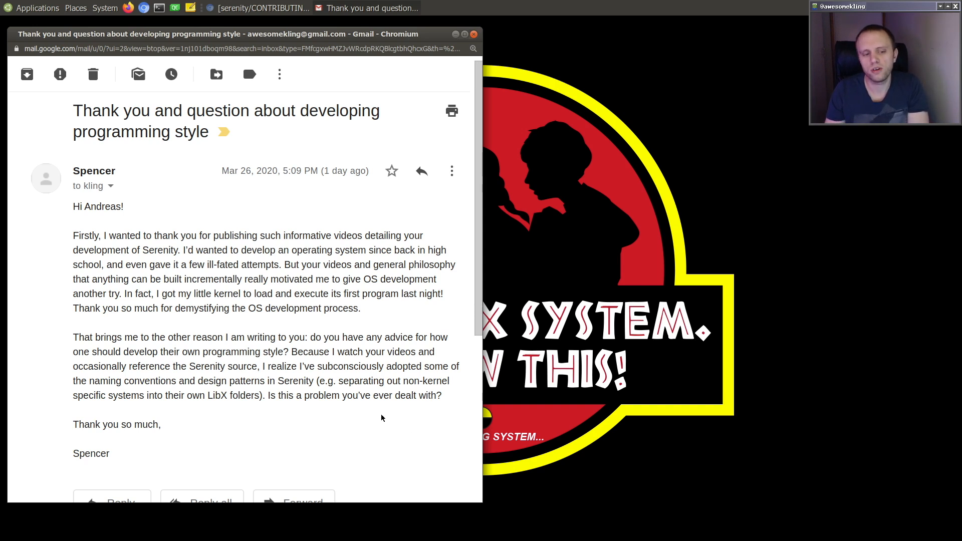
mouse_move(256, 458)
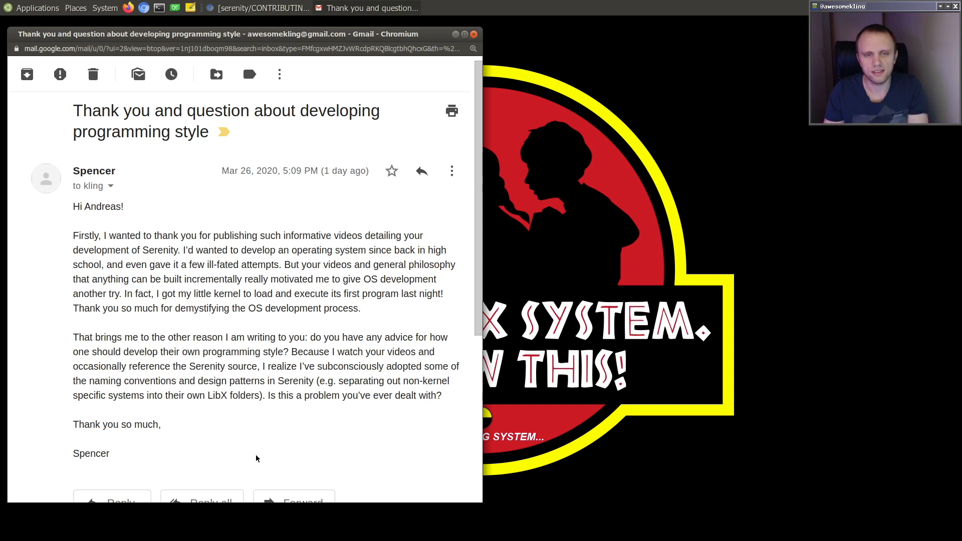
mouse_move(282, 420)
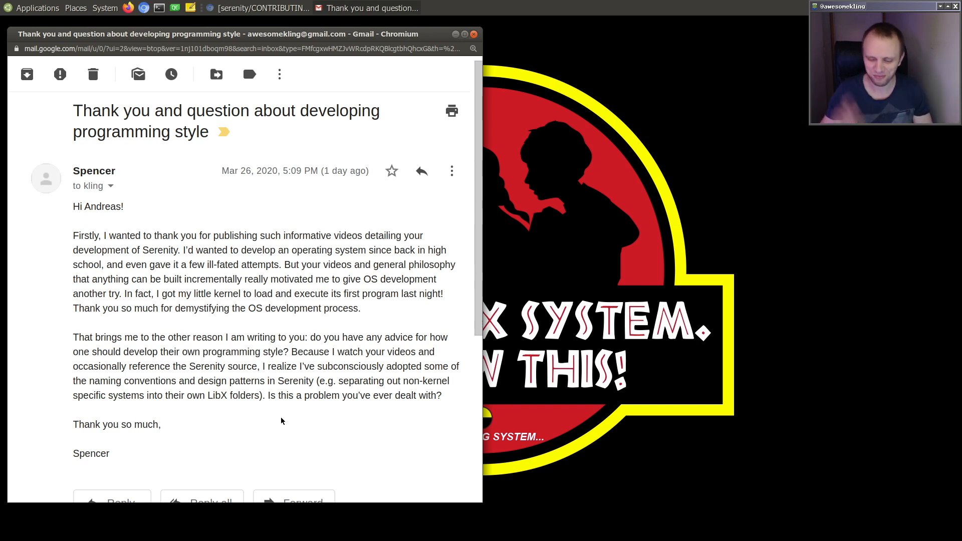
mouse_move(394, 129)
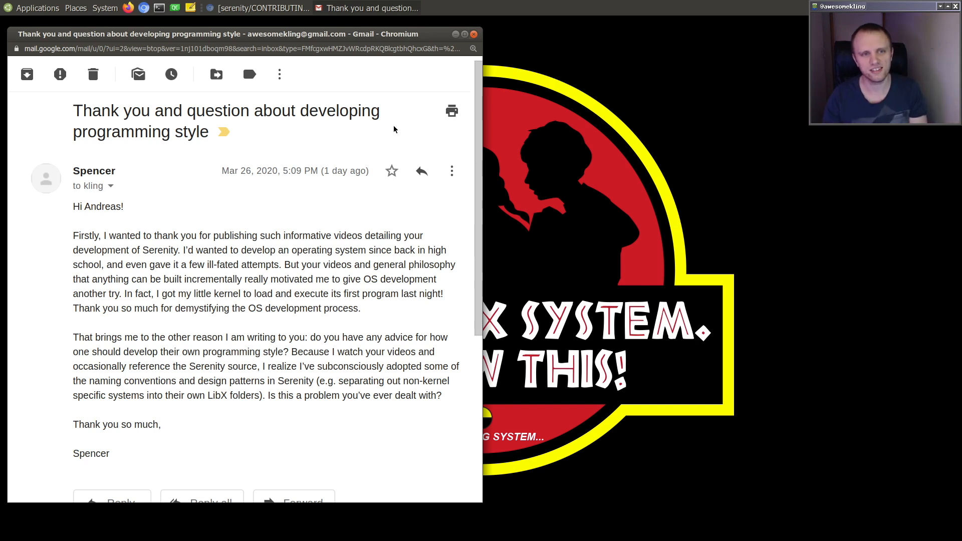
mouse_move(399, 127)
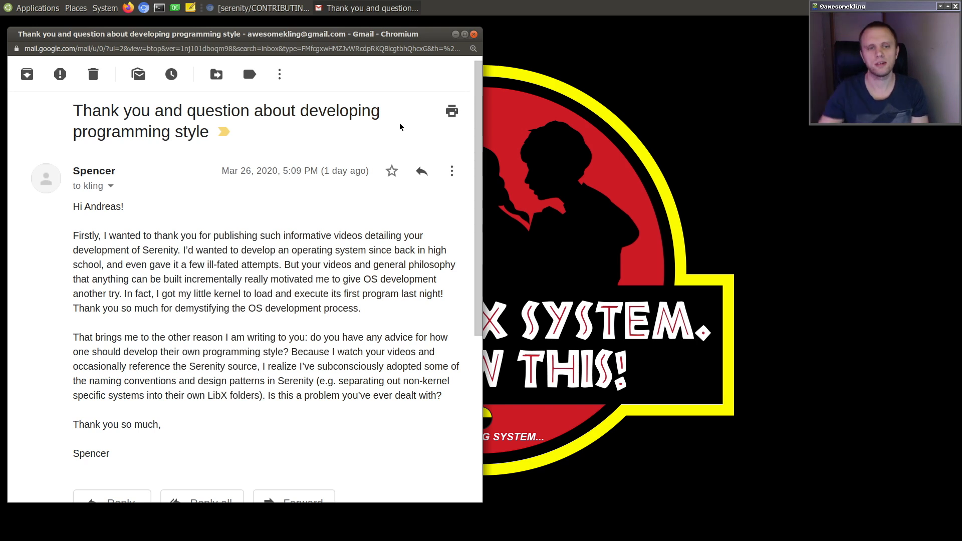
mouse_move(448, 79)
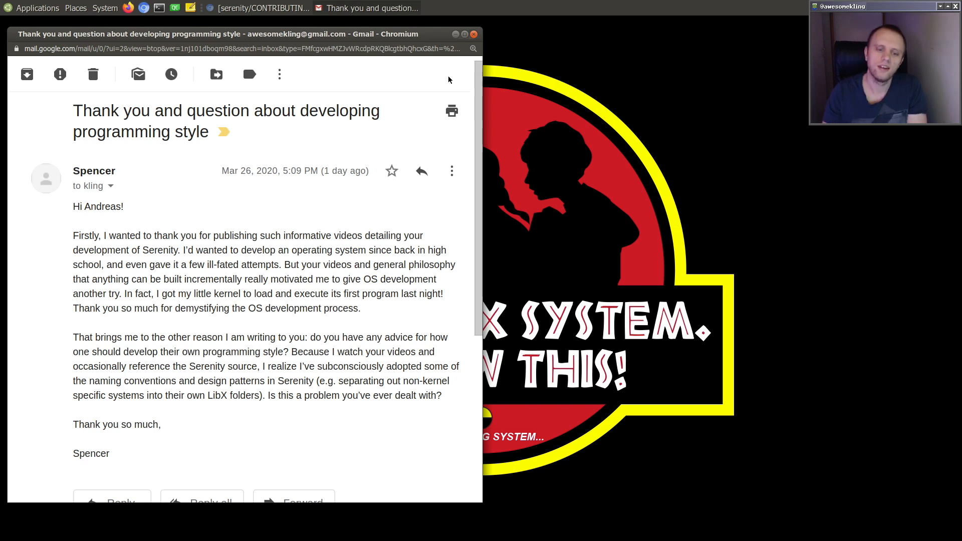
mouse_move(284, 434)
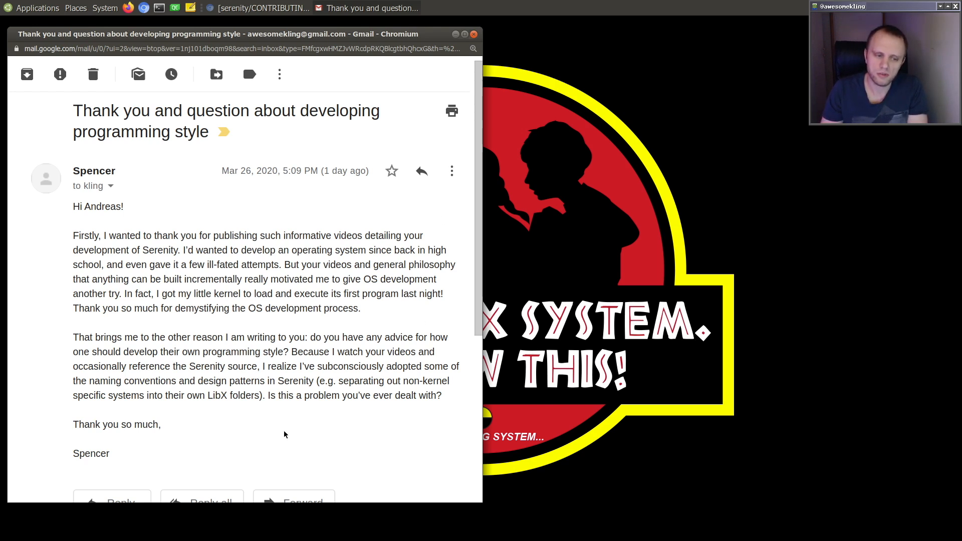
mouse_move(203, 427)
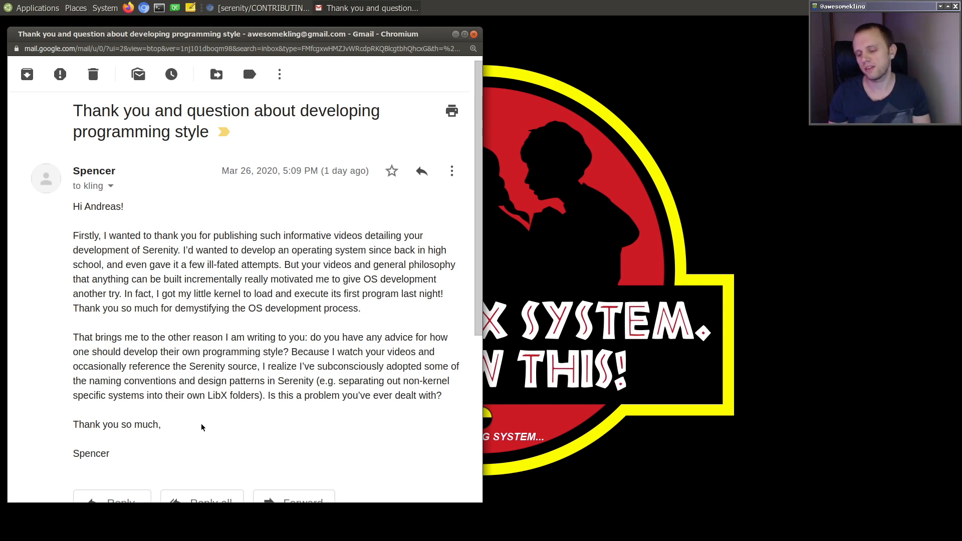
mouse_move(180, 354)
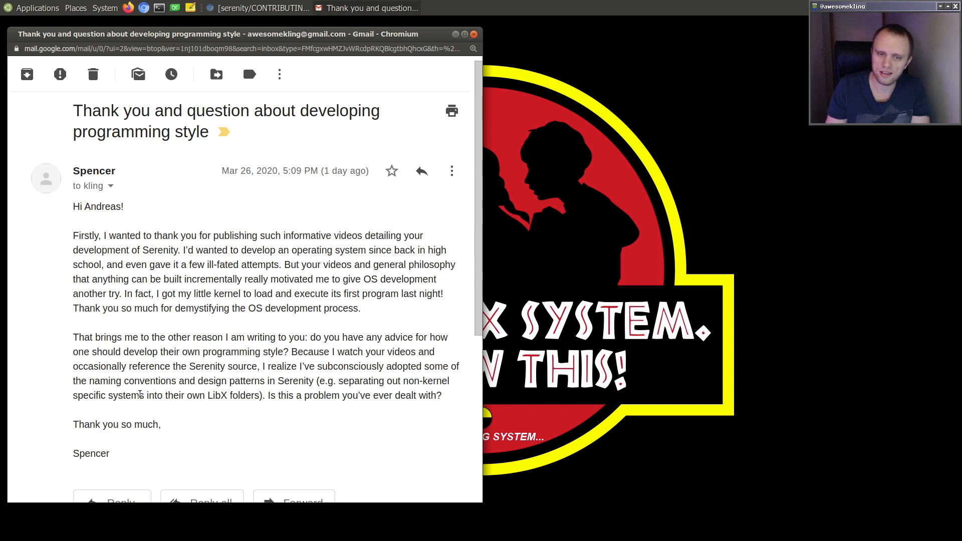
mouse_move(22, 273)
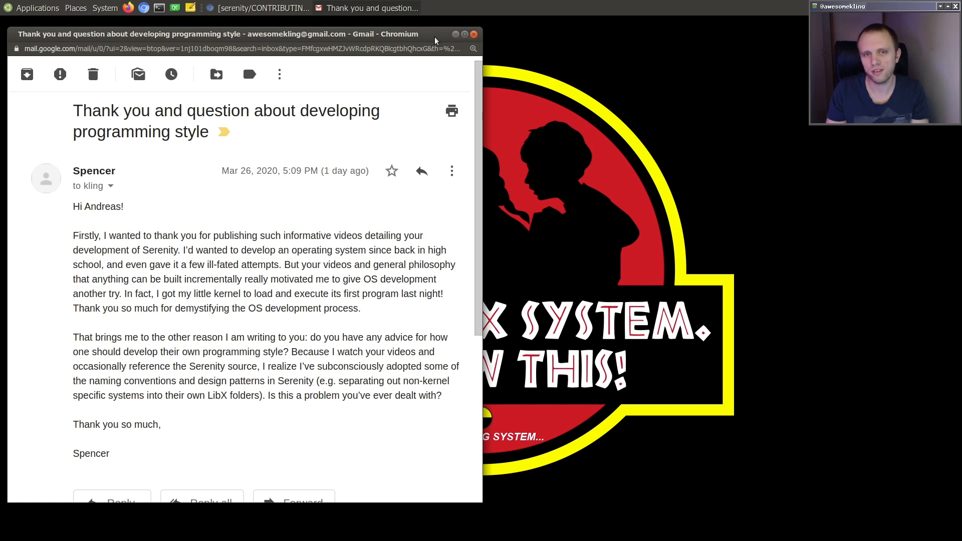
mouse_move(443, 34)
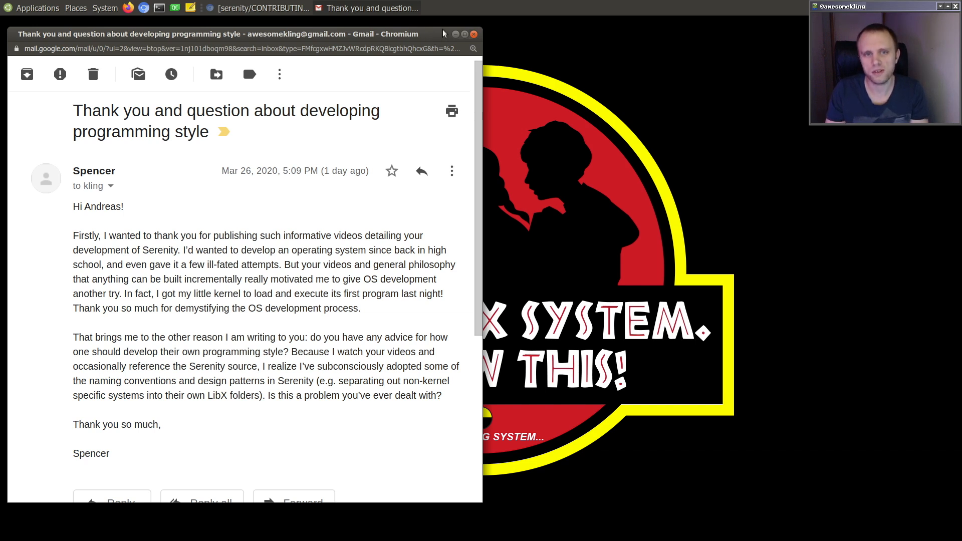
Step: Close the Chromium window showing the programming-style email
click(473, 33)
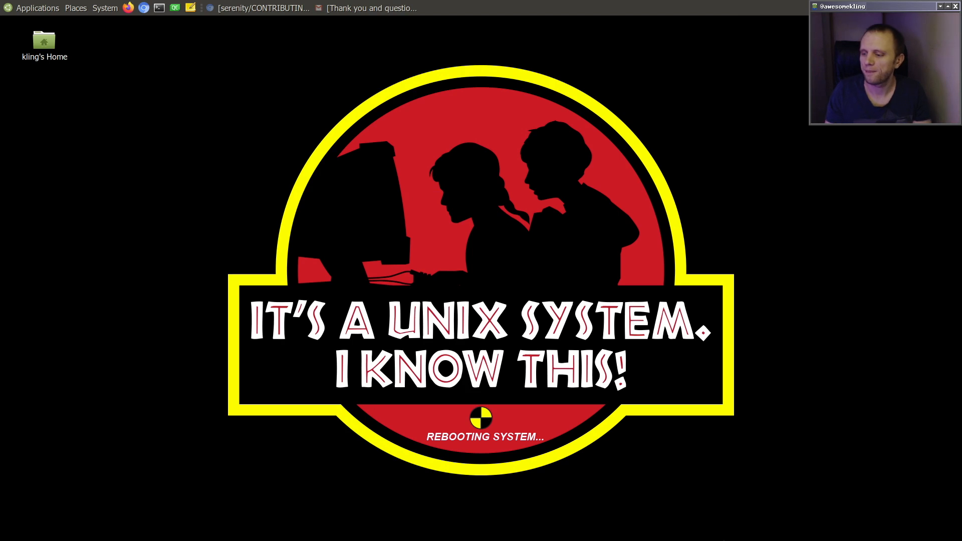